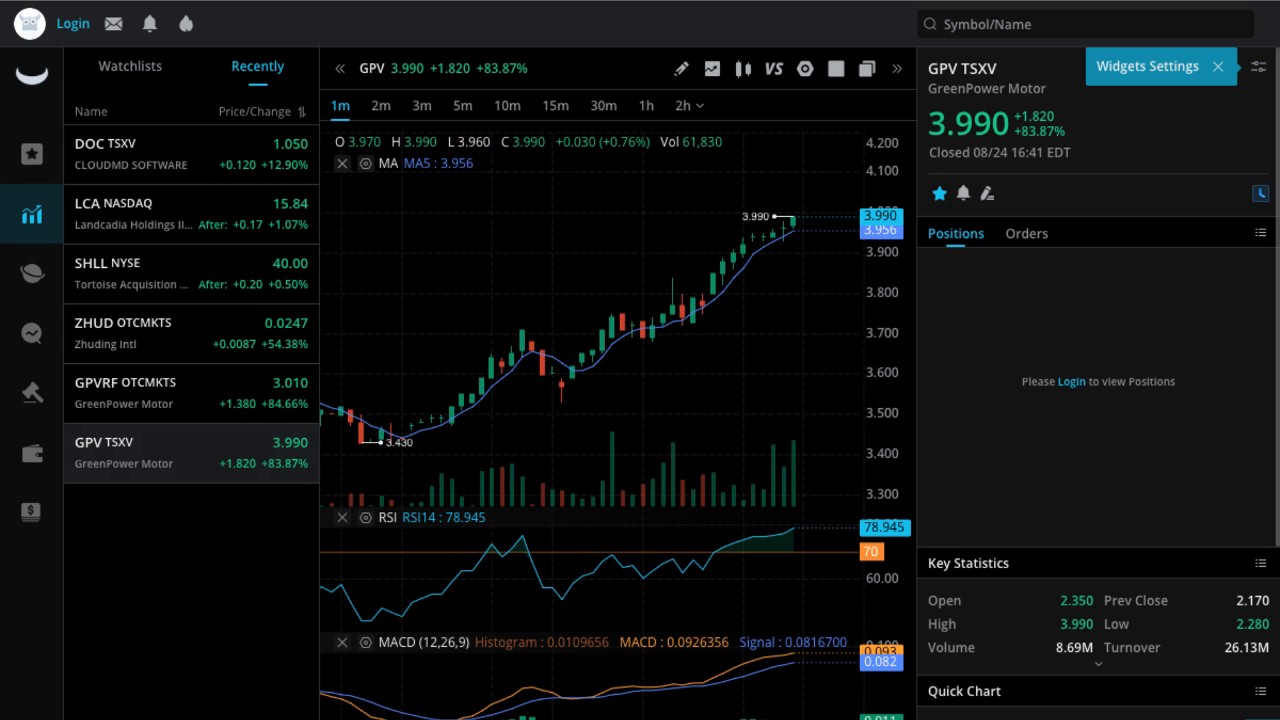
mouse_move(481, 398)
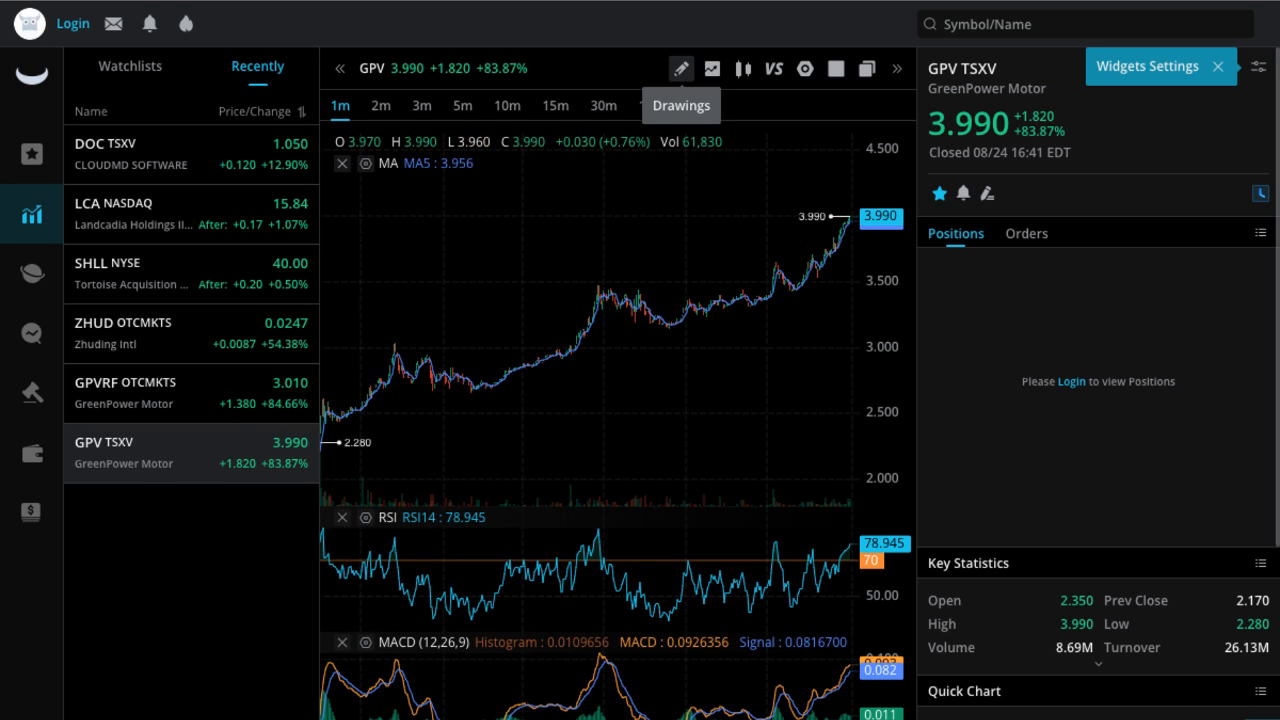
Step: Draw a trend line on the GPV 1-minute chart from the 2.280 low to the 3.990 high
left_click(681, 68)
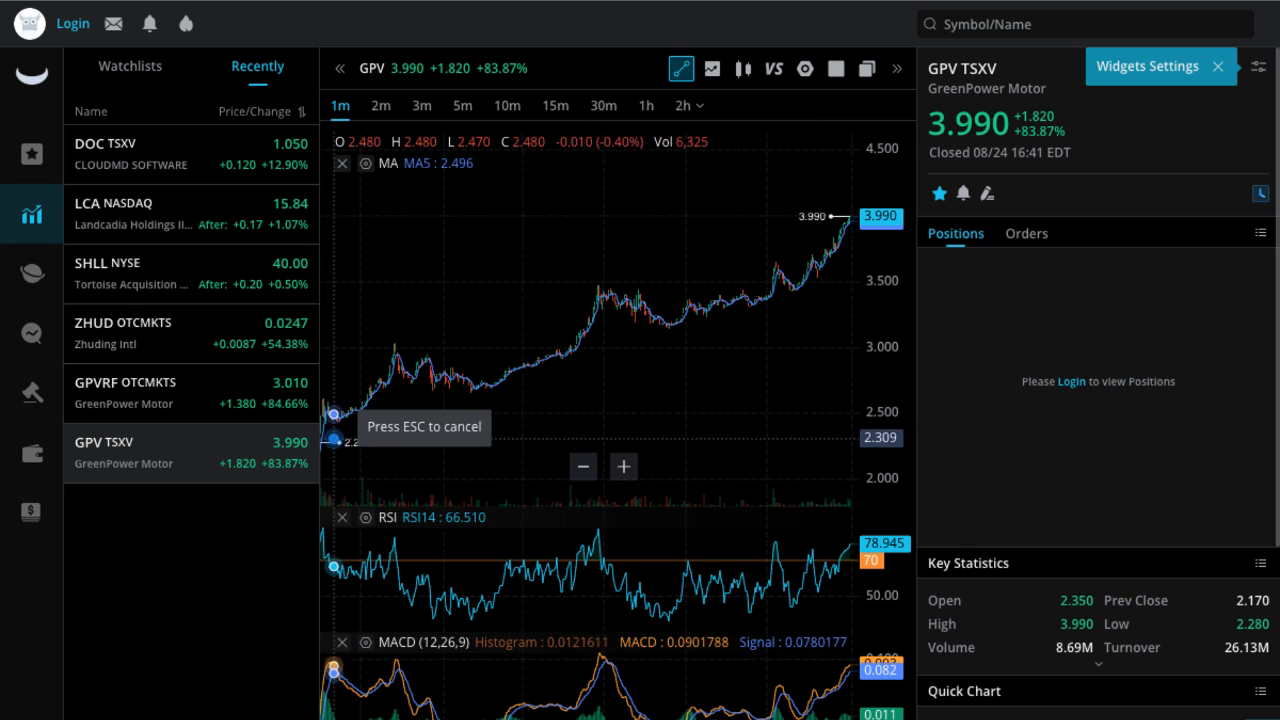
left_click_drag(332, 442, 754, 273)
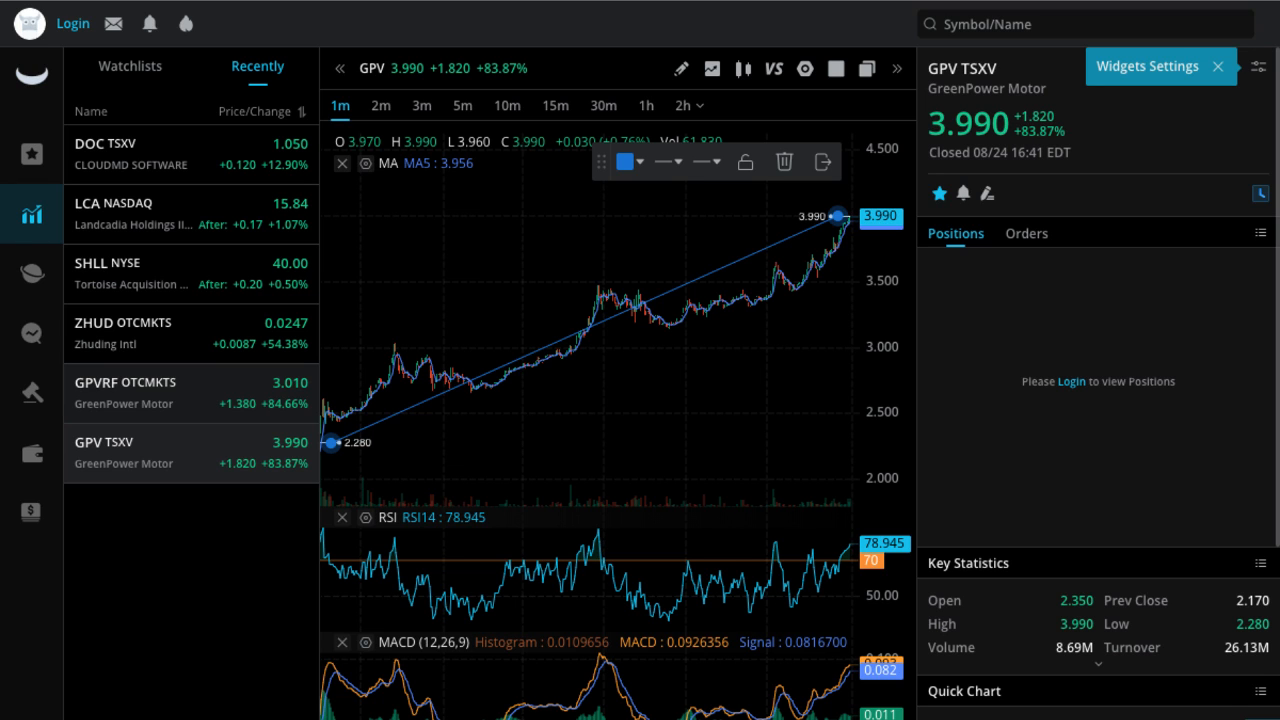
Step: Switch to GPVRF and draw a teal Fibonacci retracement from 1.828 low to 3.010 high
left_click(124, 392)
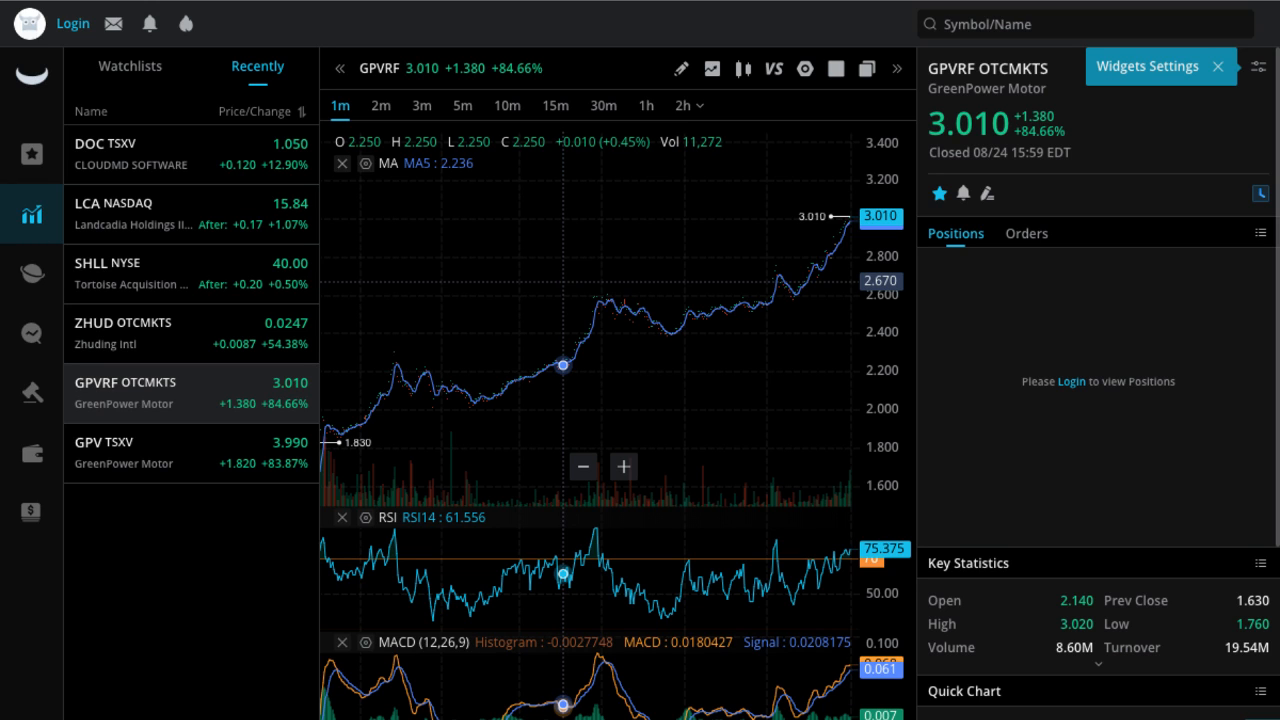
mouse_move(681, 68)
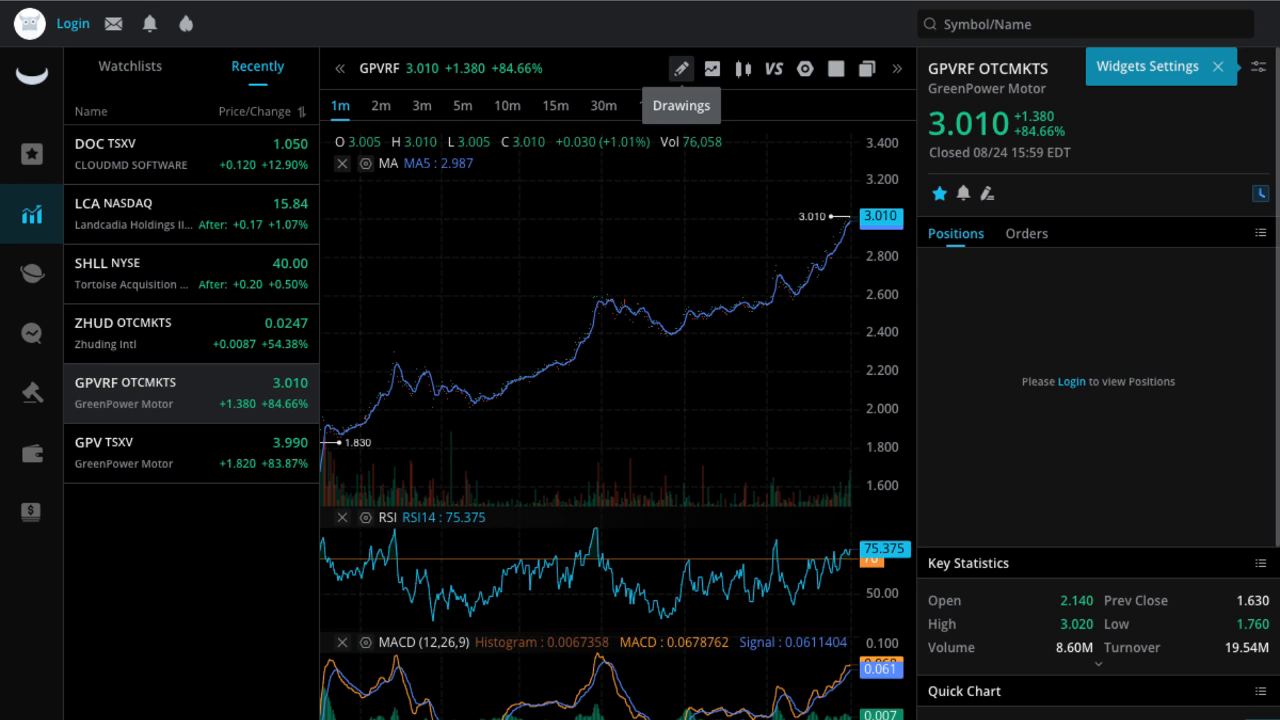
left_click(681, 68)
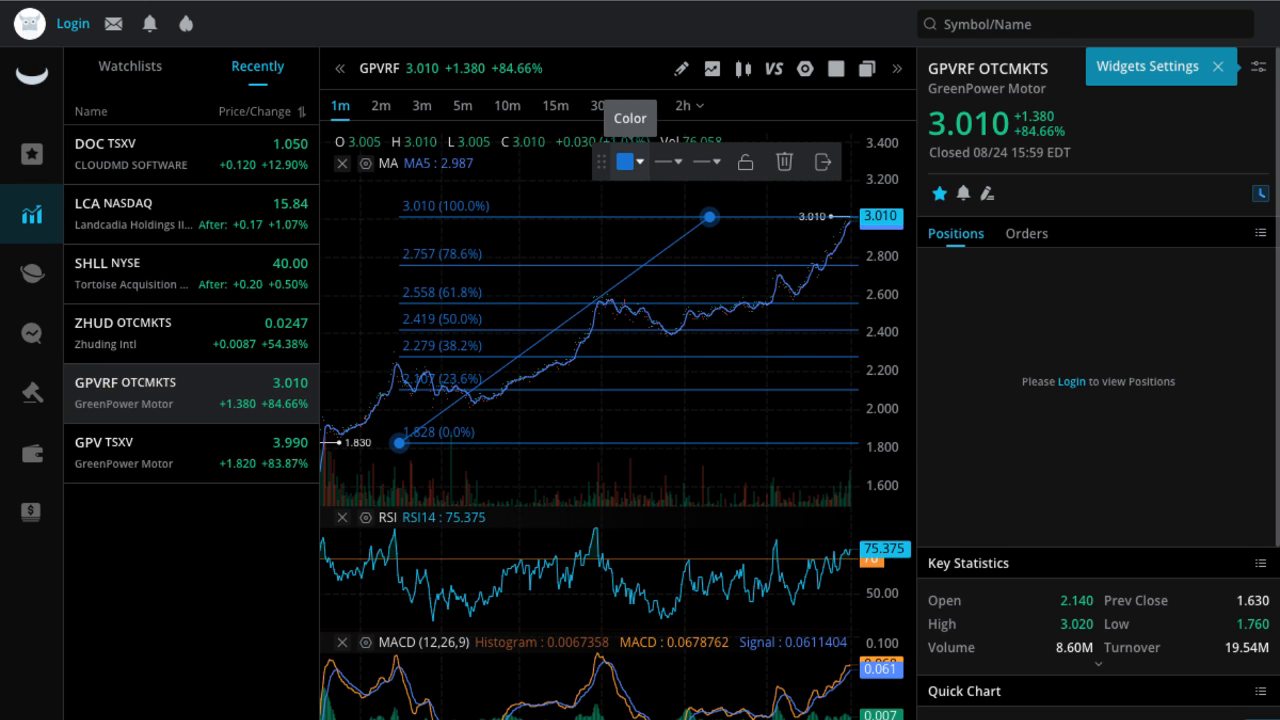
left_click(625, 162)
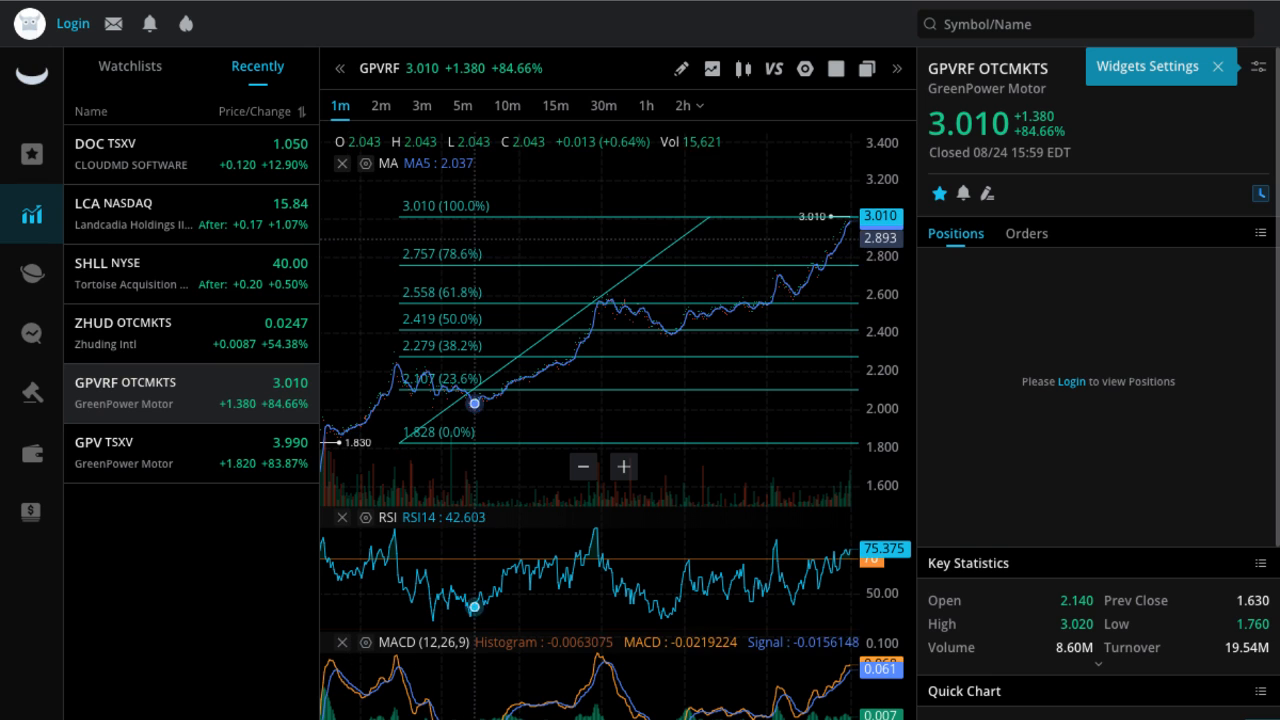
mouse_move(805, 285)
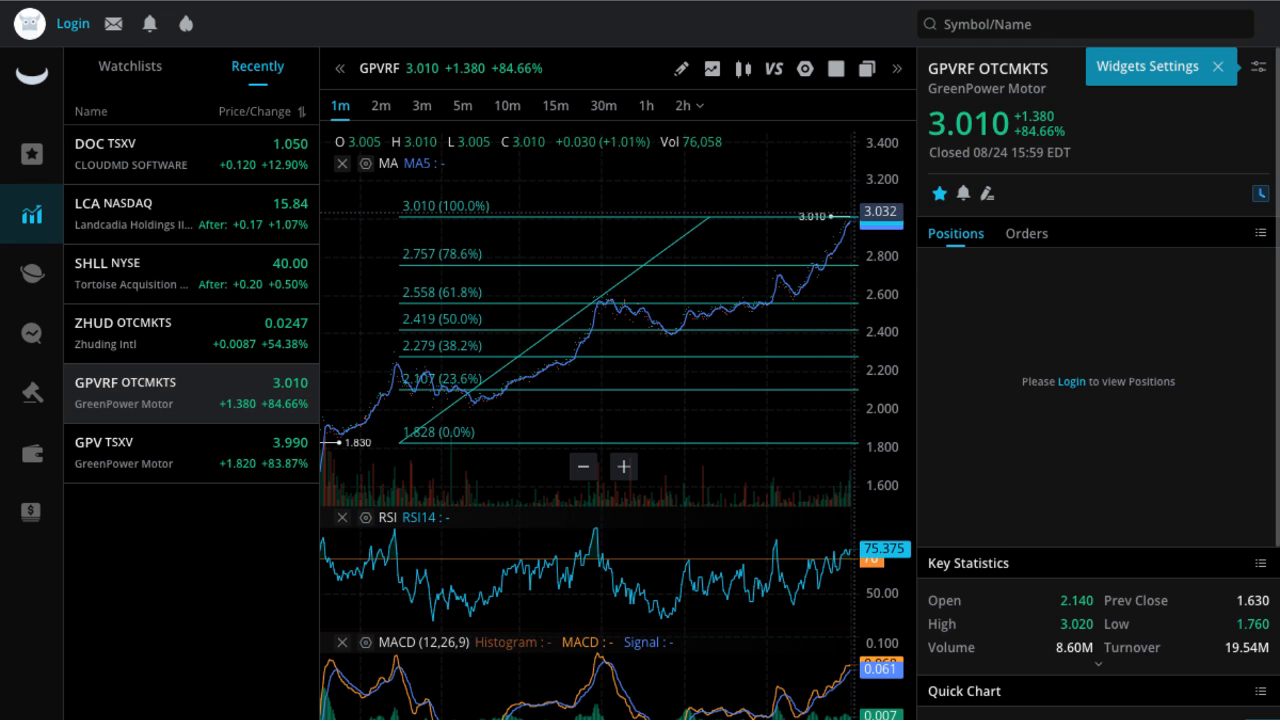
mouse_move(720, 308)
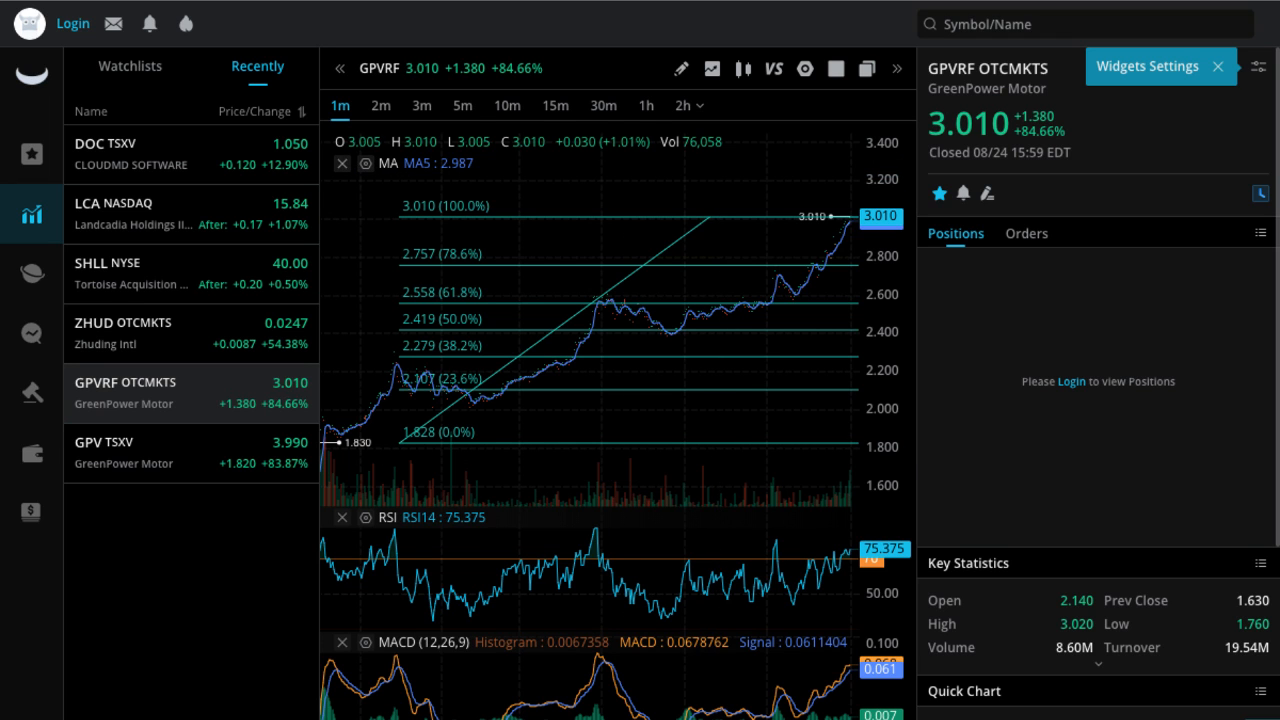
Step: Switch the GPVRF chart to the 5-minute interval, keeping the retracement visible
left_click(462, 105)
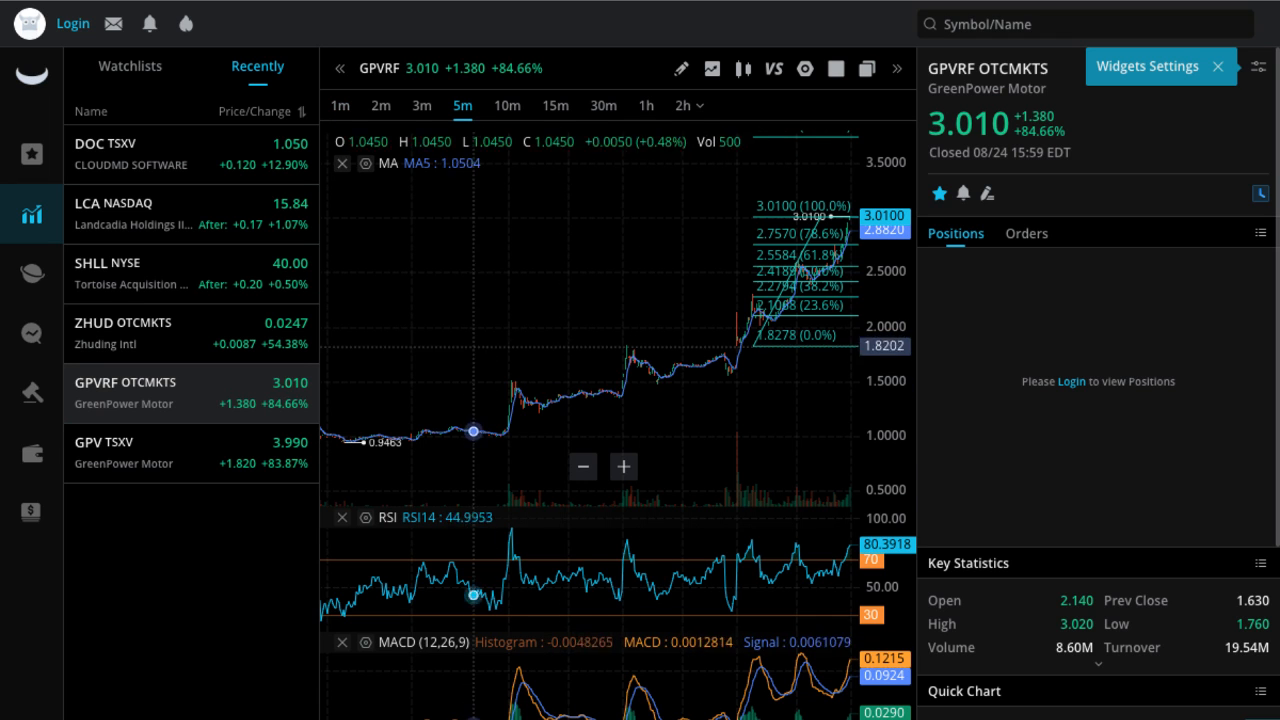